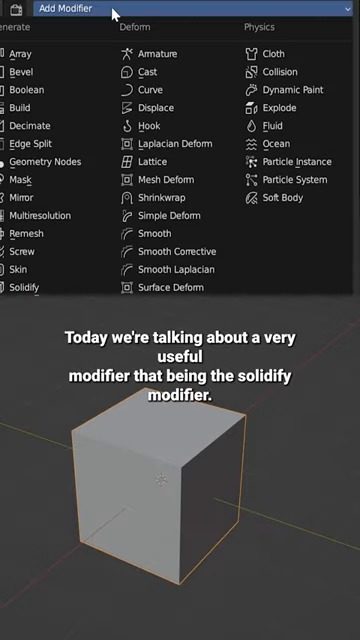
Step: Add a Solidify modifier to the open cube and enable Even Thickness
left_click(28, 287)
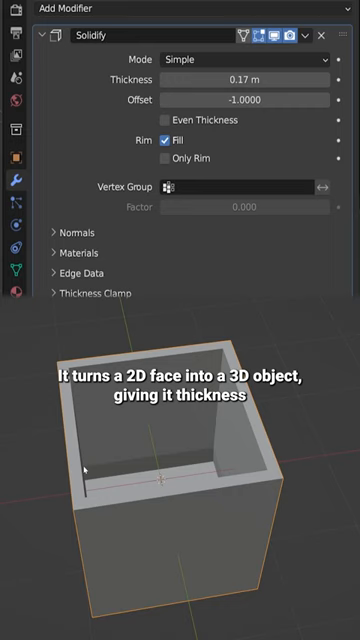
left_click(157, 119)
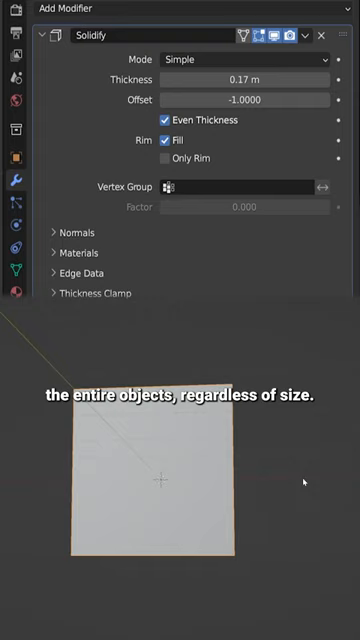
left_click(160, 139)
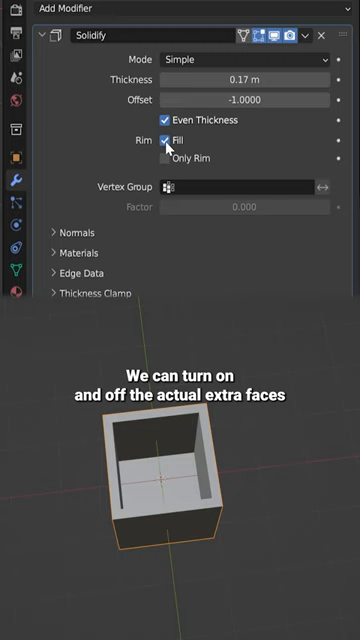
Step: Toggle the Solidify rim Fill off and back on, then enable Only Rim
left_click(164, 138)
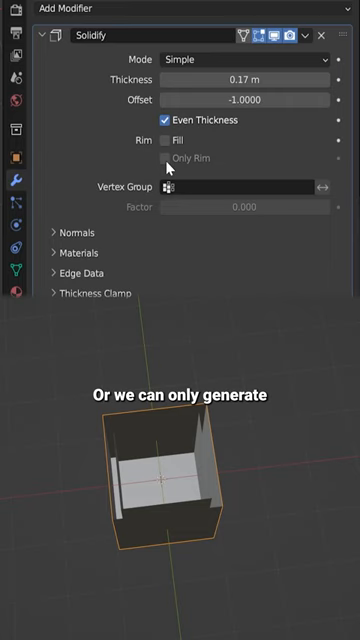
left_click(166, 139)
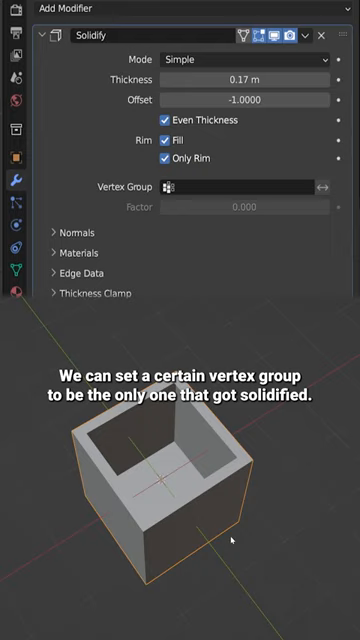
Step: Set the Solidify modifier's vertex group to 'Group'
left_click(240, 187)
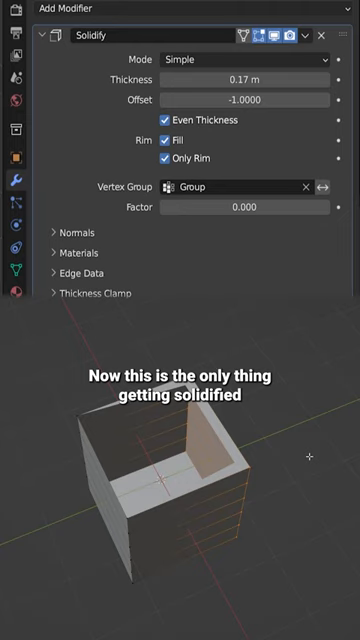